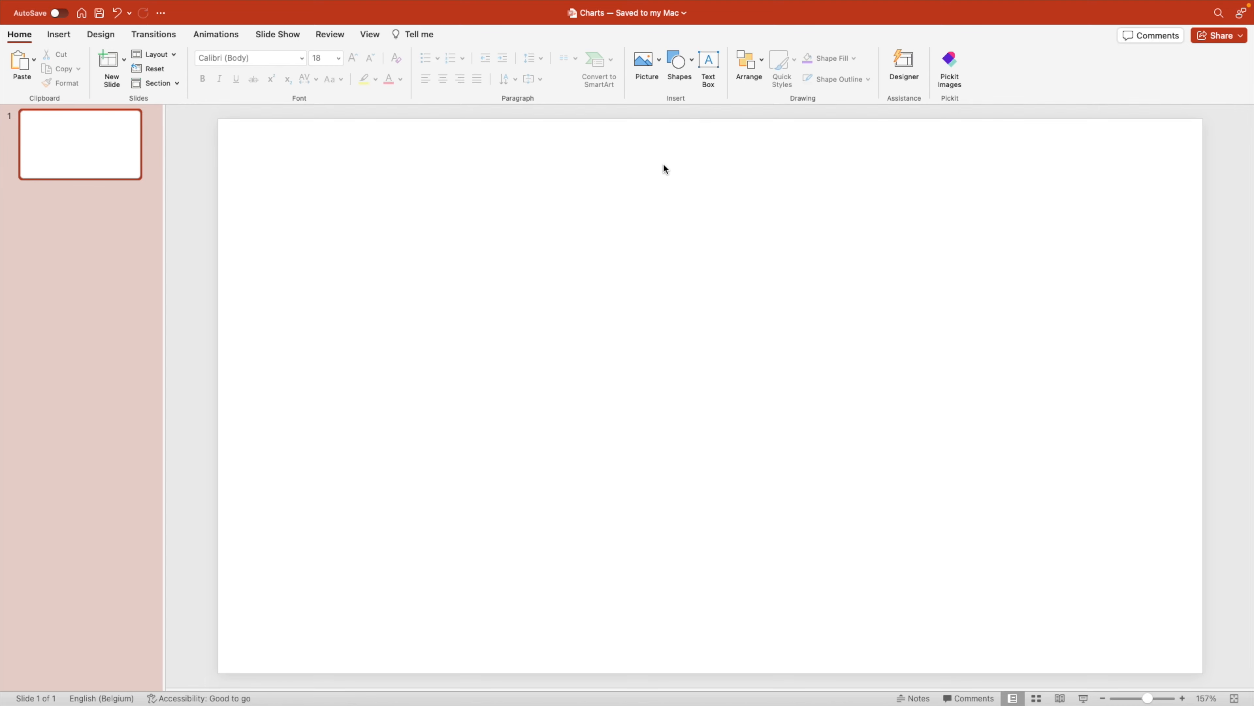
Draw a dark Donut shape from the Shapes gallery, left of slide centre.
click(677, 59)
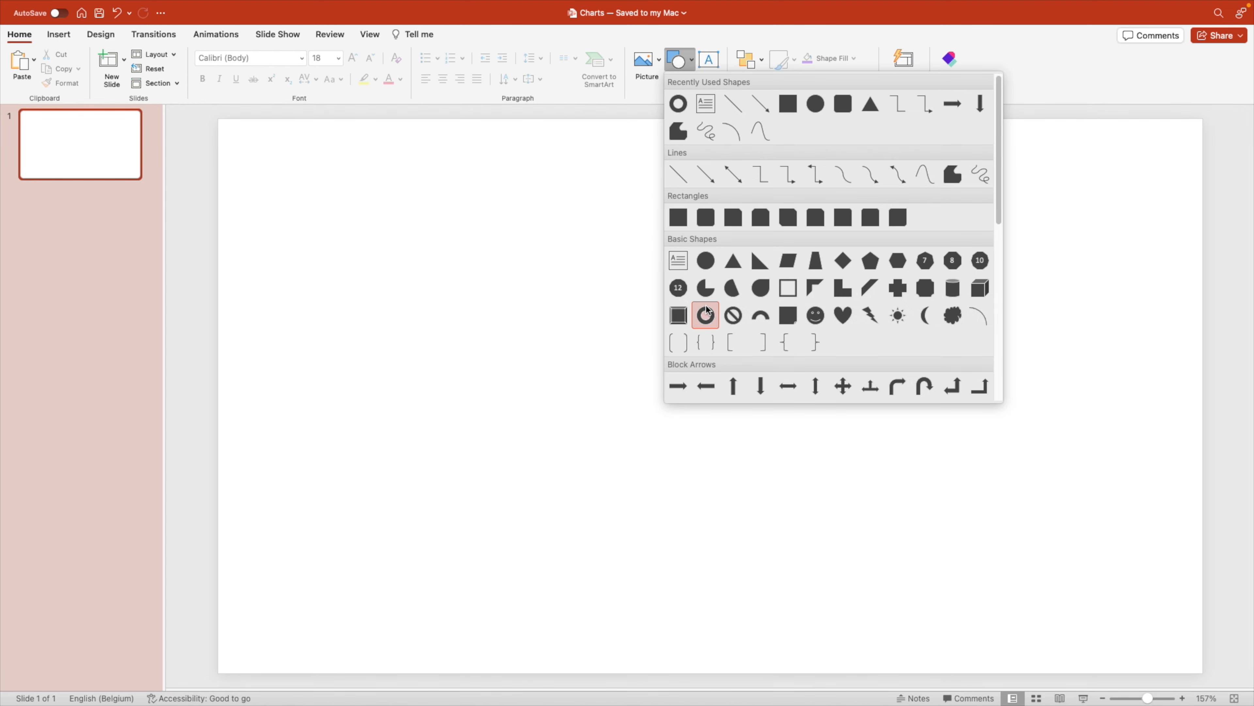
click(706, 316)
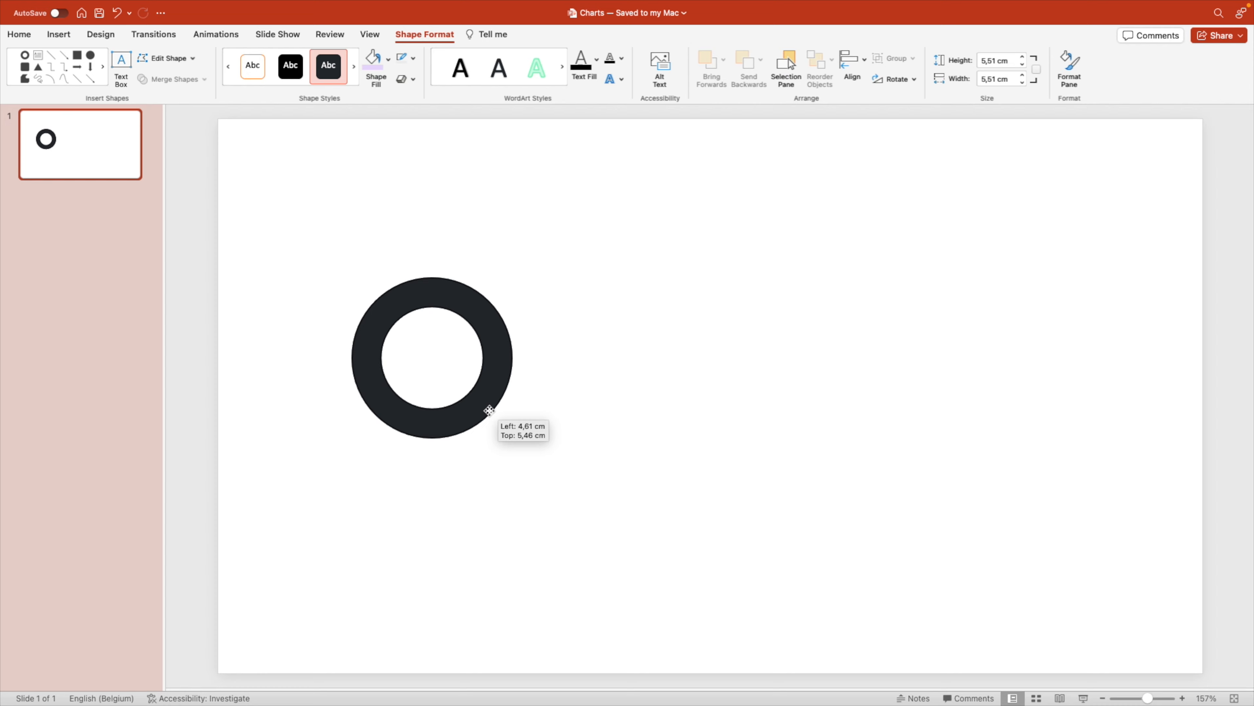
Fill the selected donut ring with the light lavender theme colour.
click(432, 355)
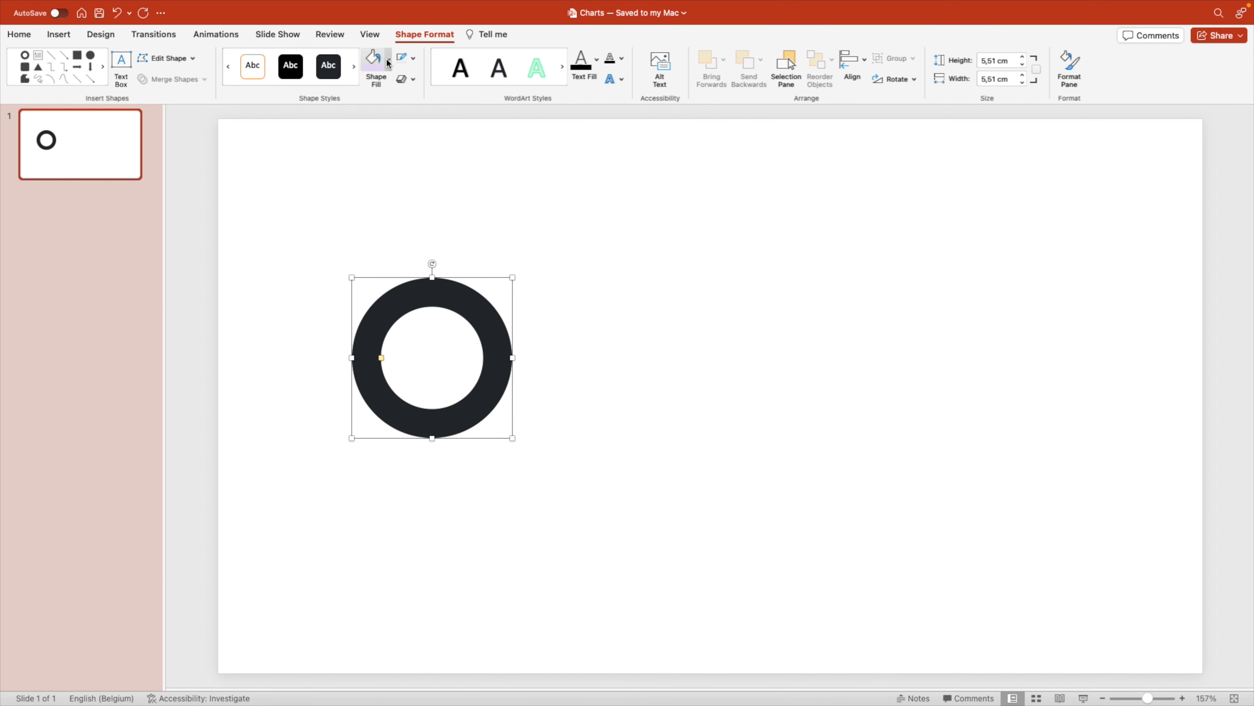
click(386, 59)
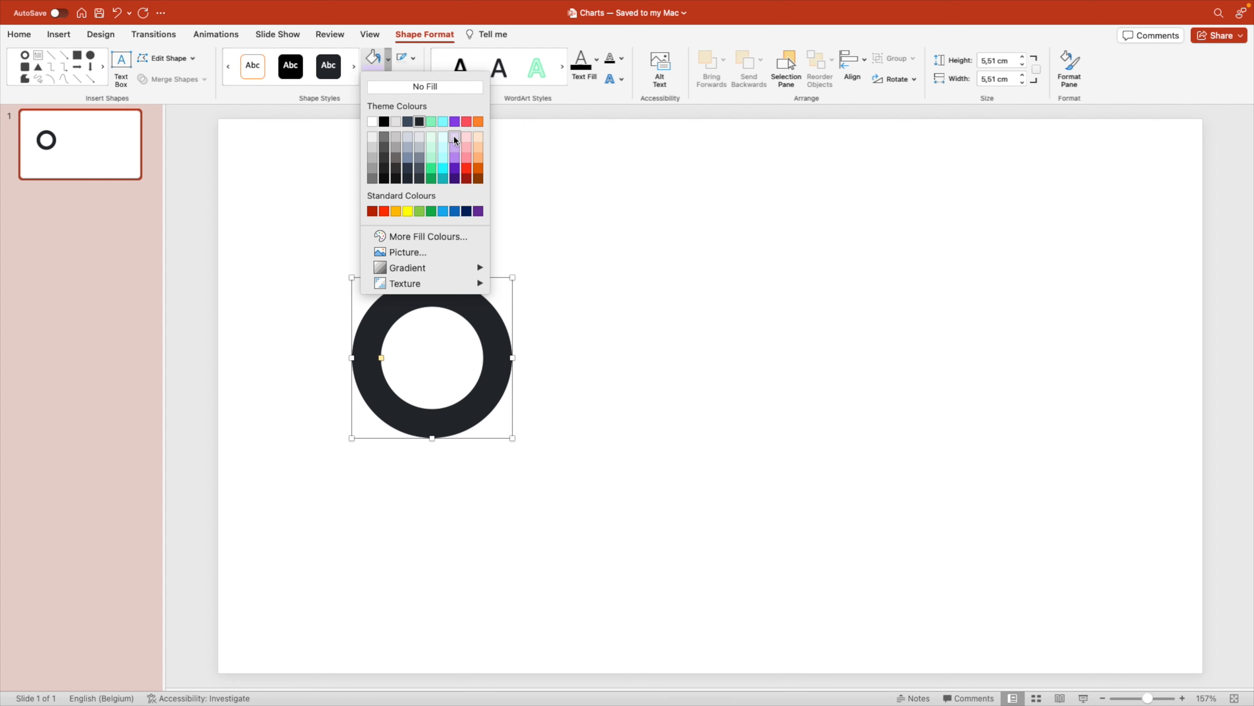
click(455, 136)
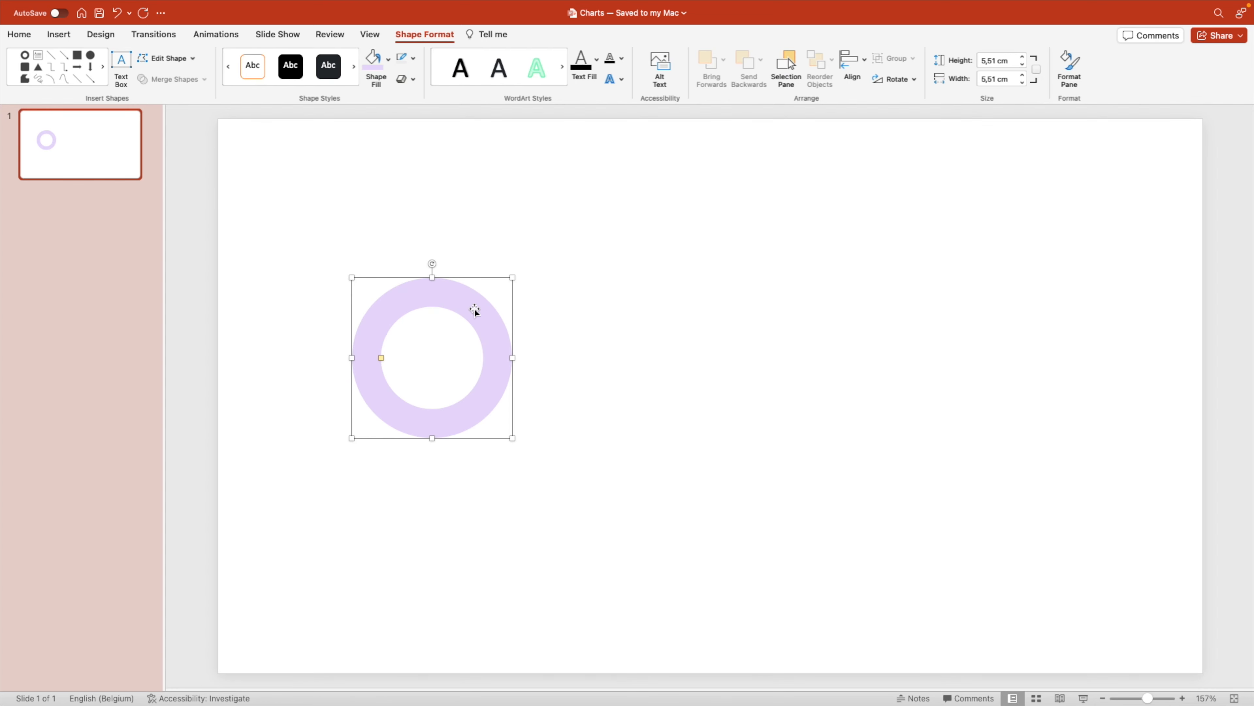
mouse_move(432, 299)
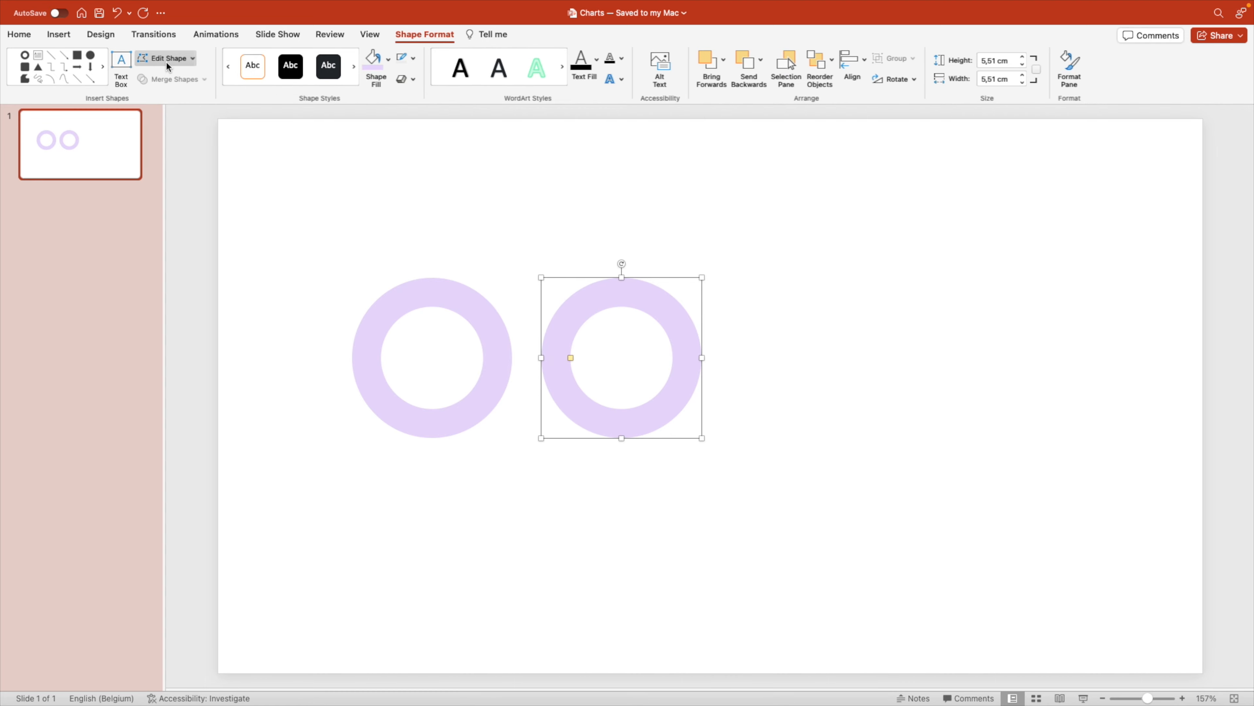
Convert the duplicated lavender ring into a Block Arc via Change Shape.
click(168, 59)
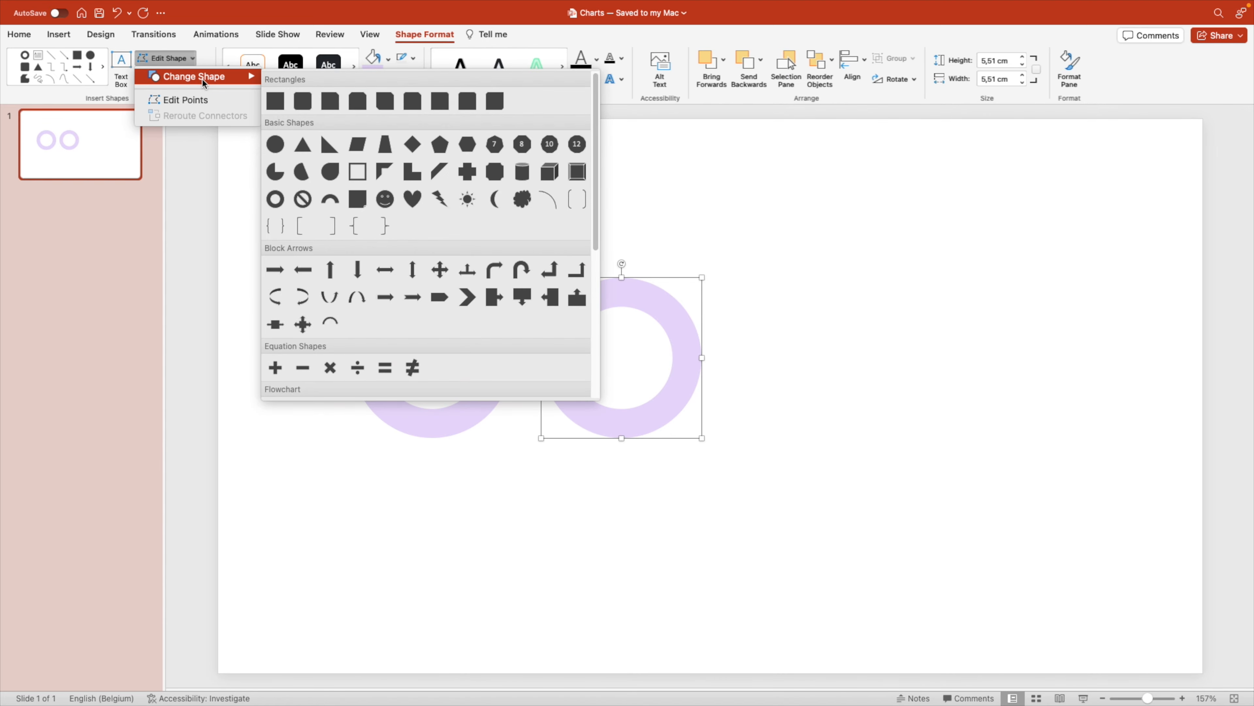
mouse_move(329, 200)
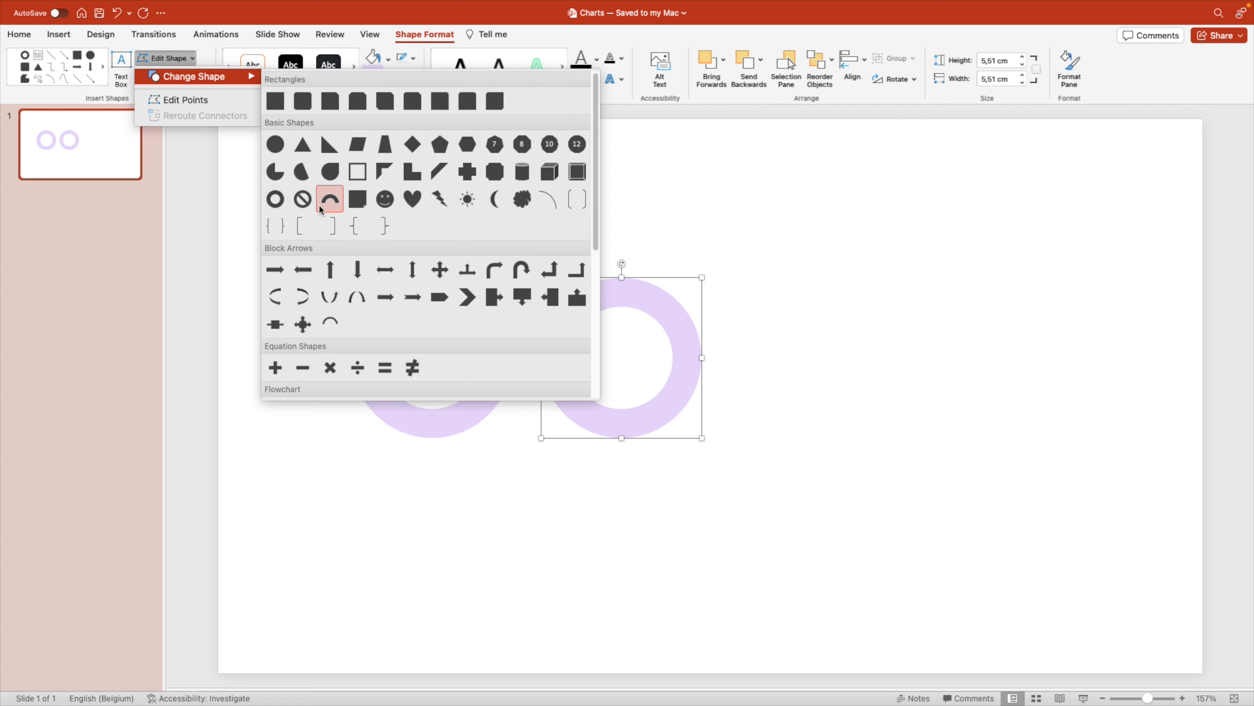
click(330, 200)
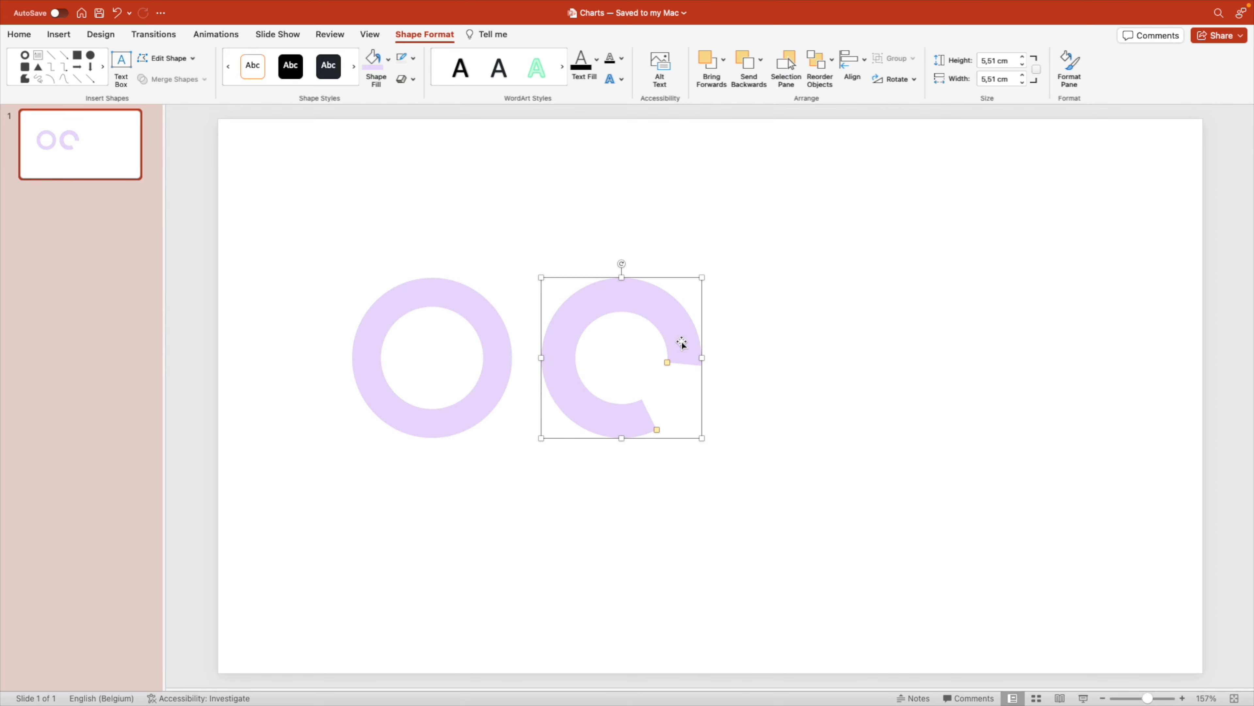
Fill the block arc dark purple and position it over the ring's left half.
click(375, 58)
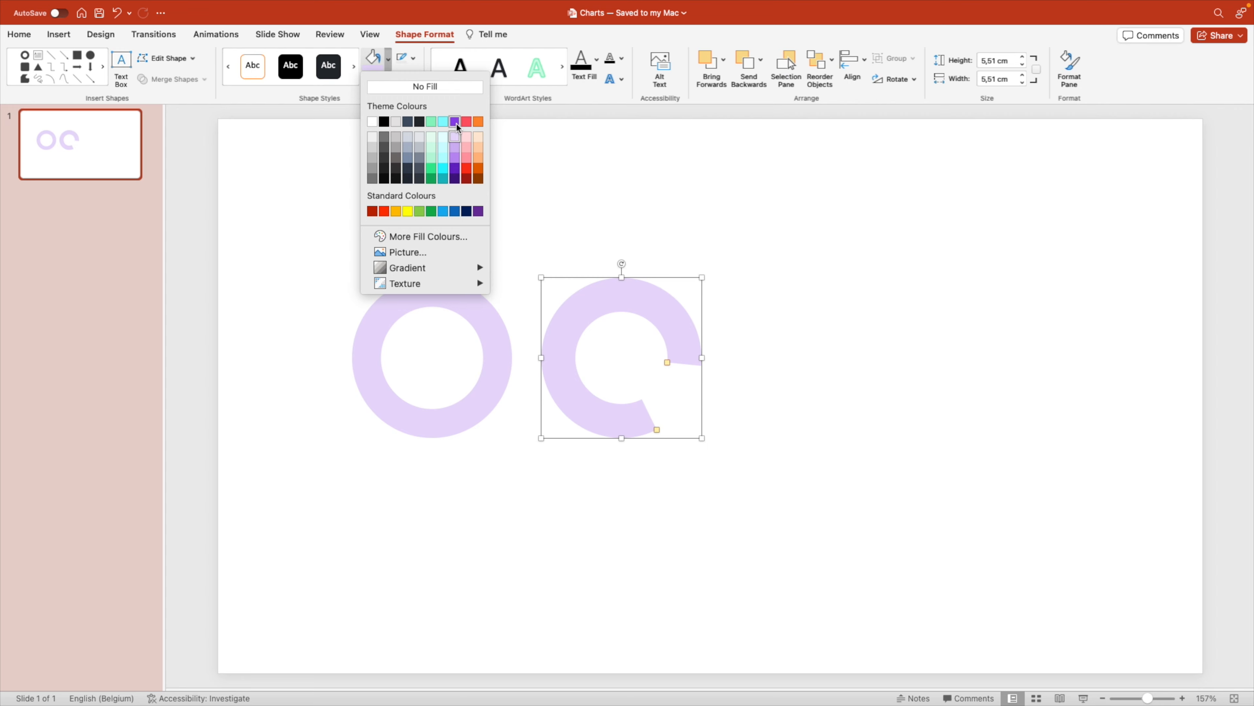
click(454, 122)
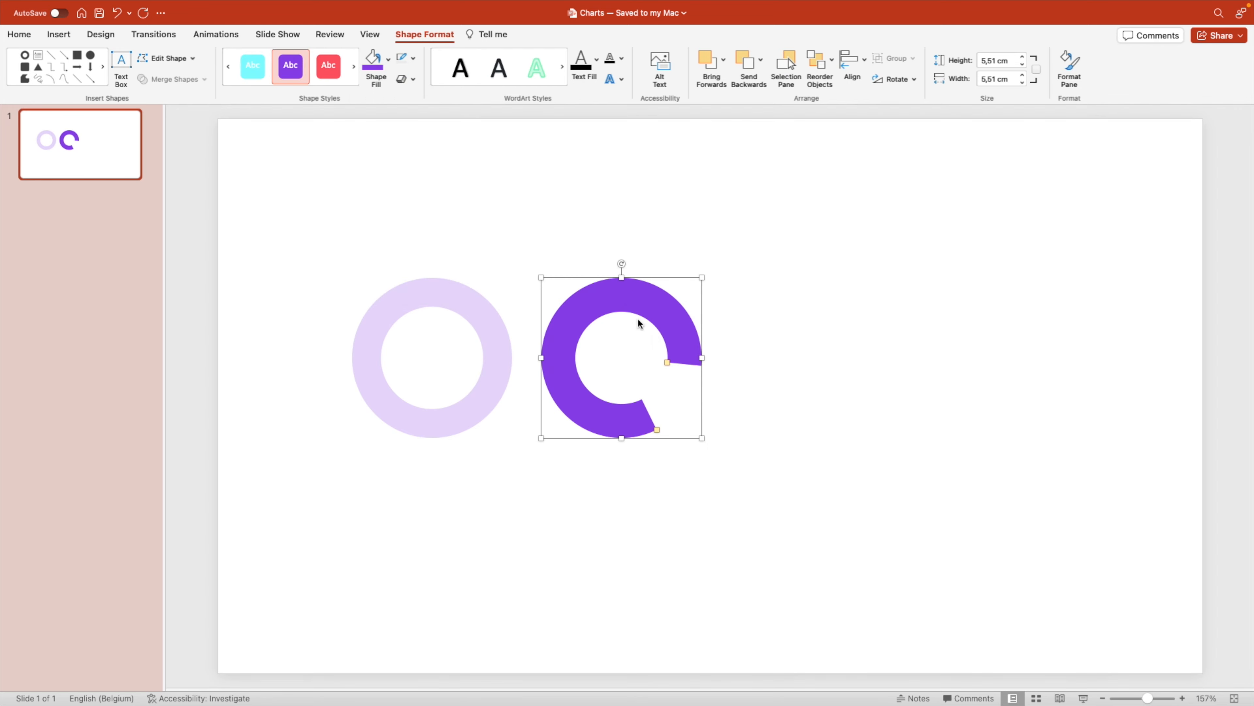
mouse_move(674, 317)
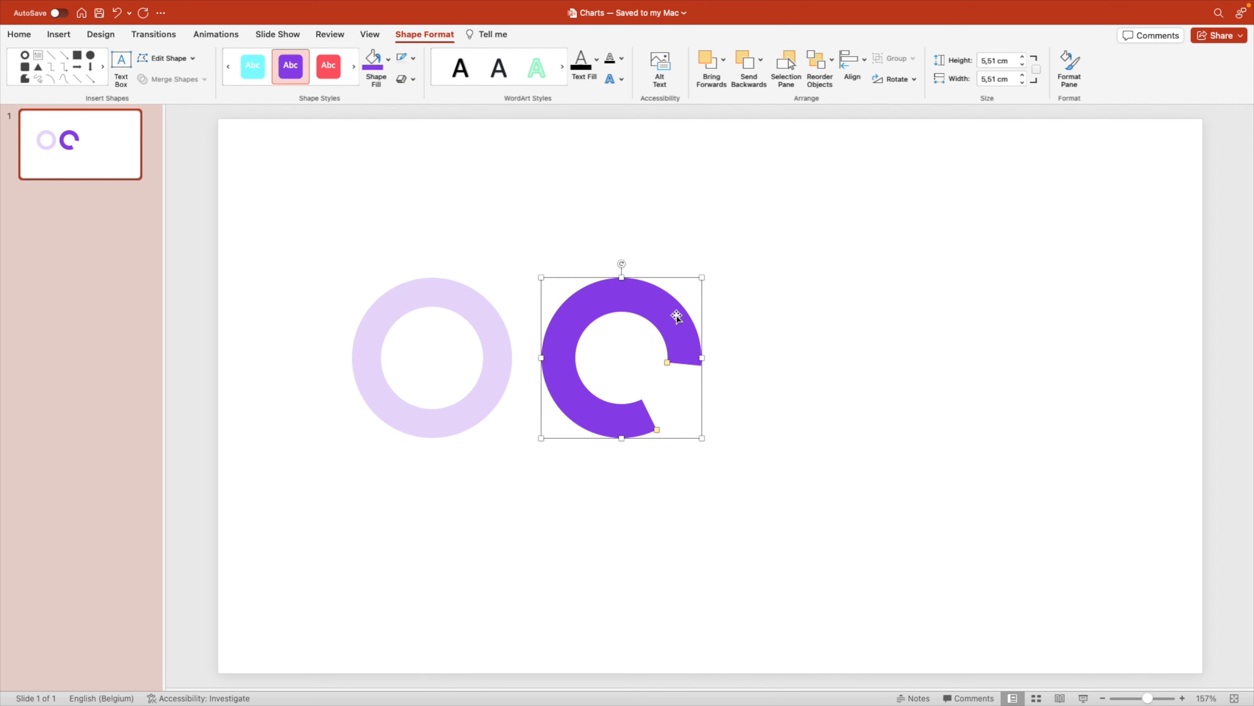
drag(620, 357, 433, 357)
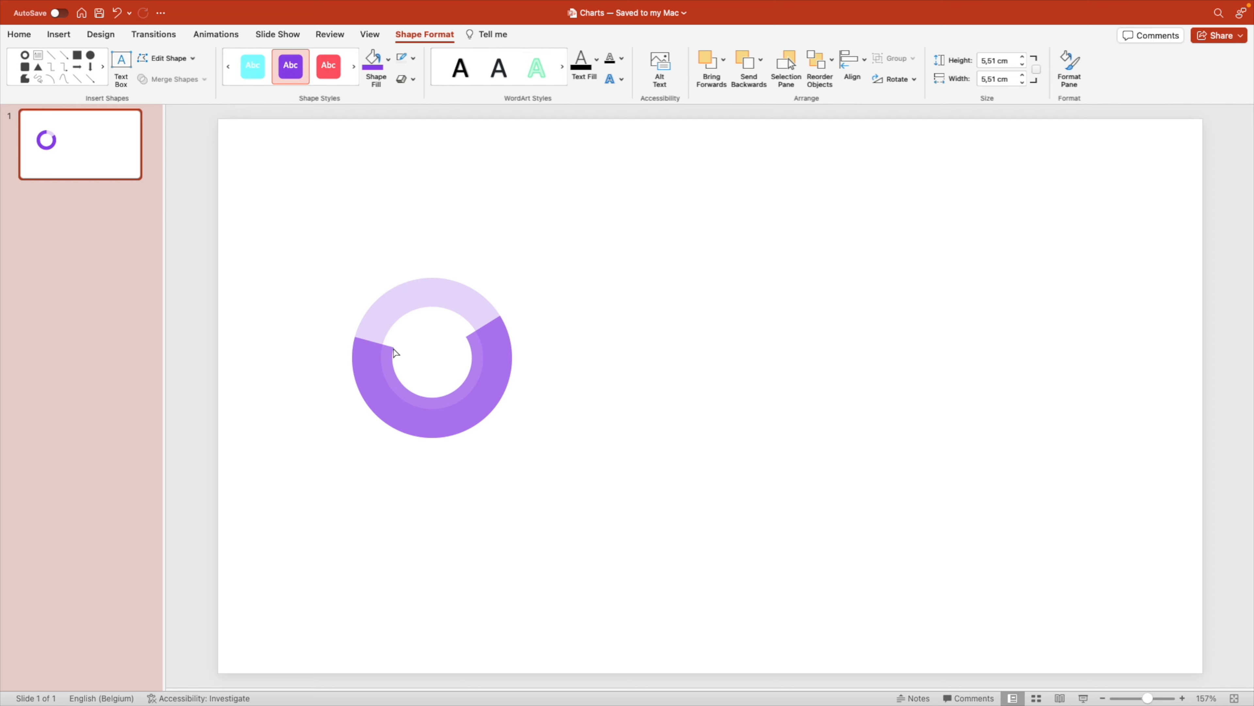
click(422, 359)
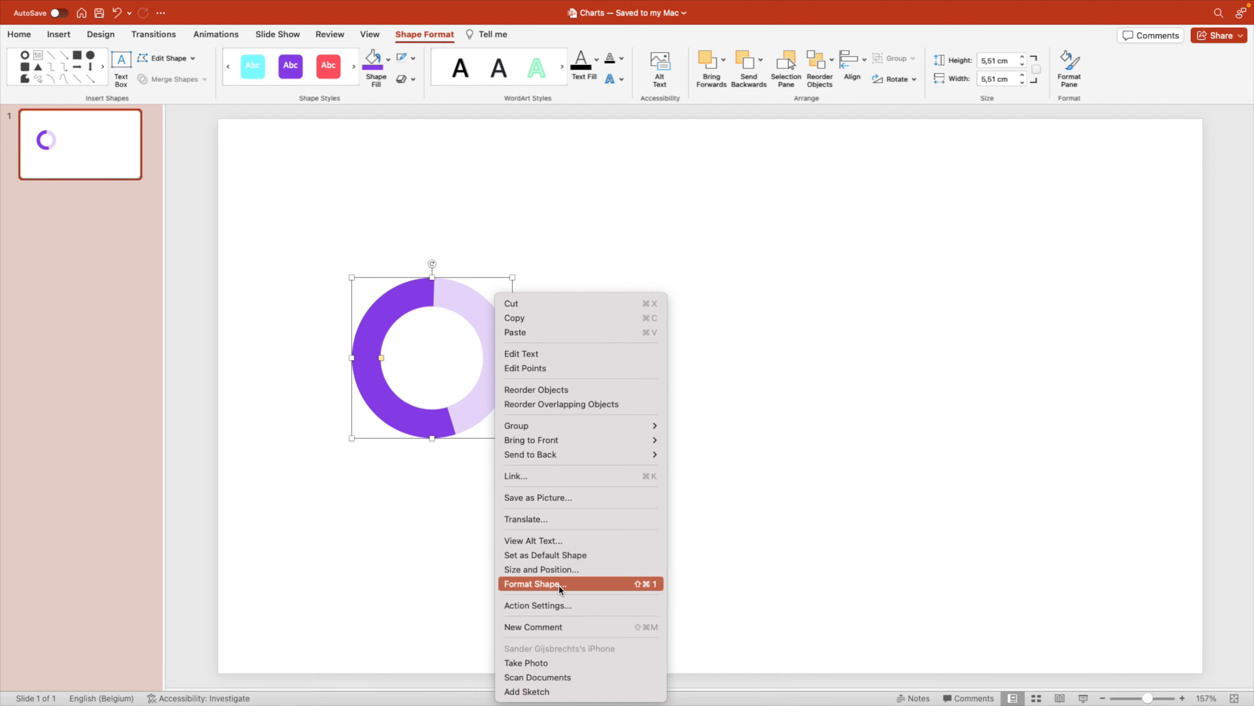
Apply an outer drop shadow preset to the arc at about 83% transparency.
click(535, 583)
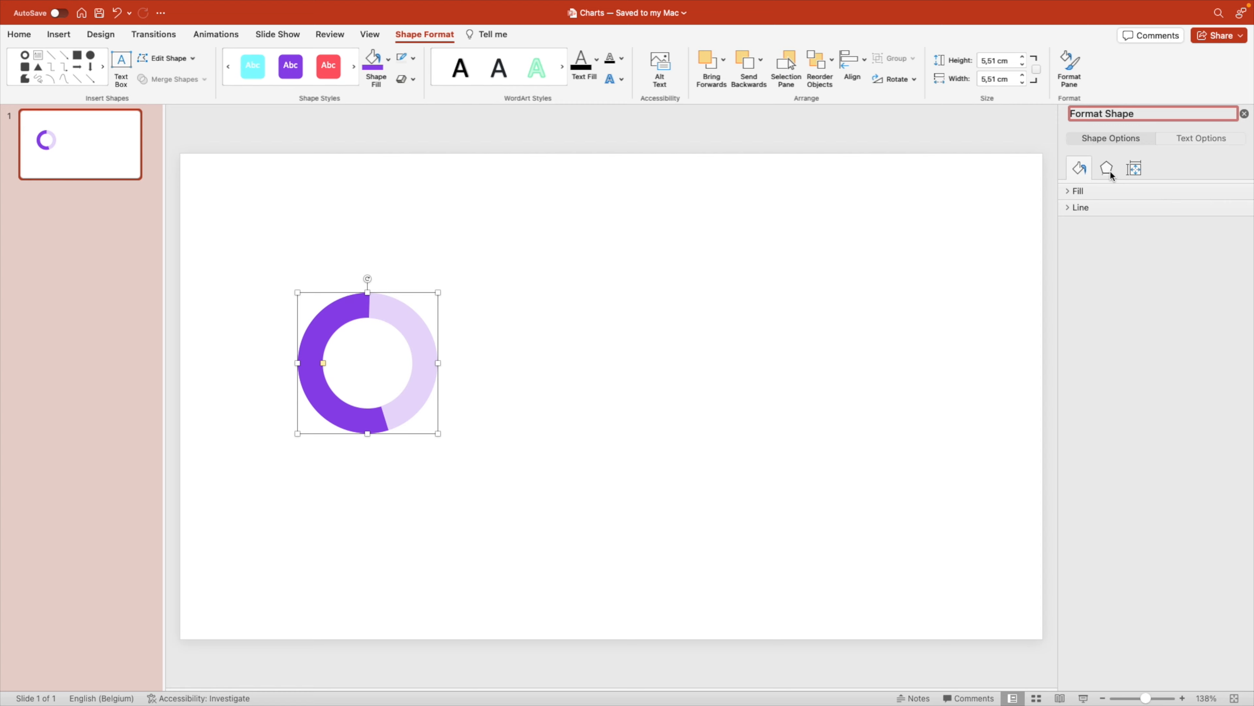
click(1107, 168)
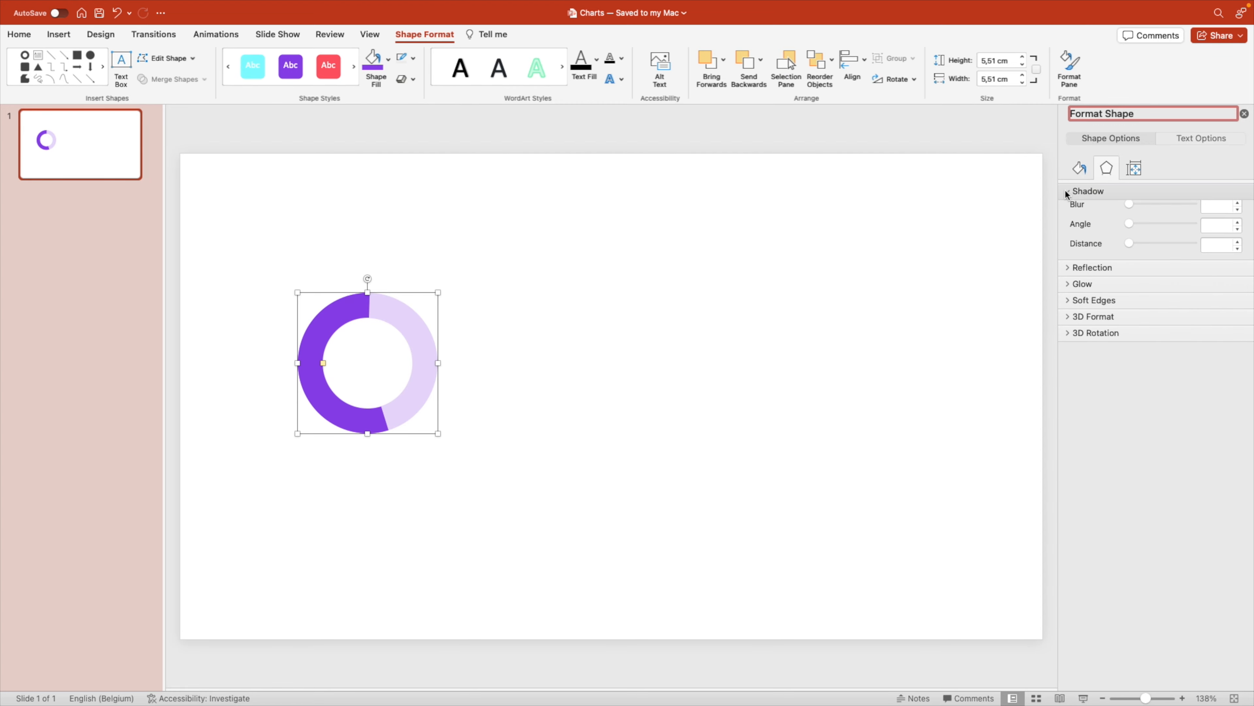
click(1231, 214)
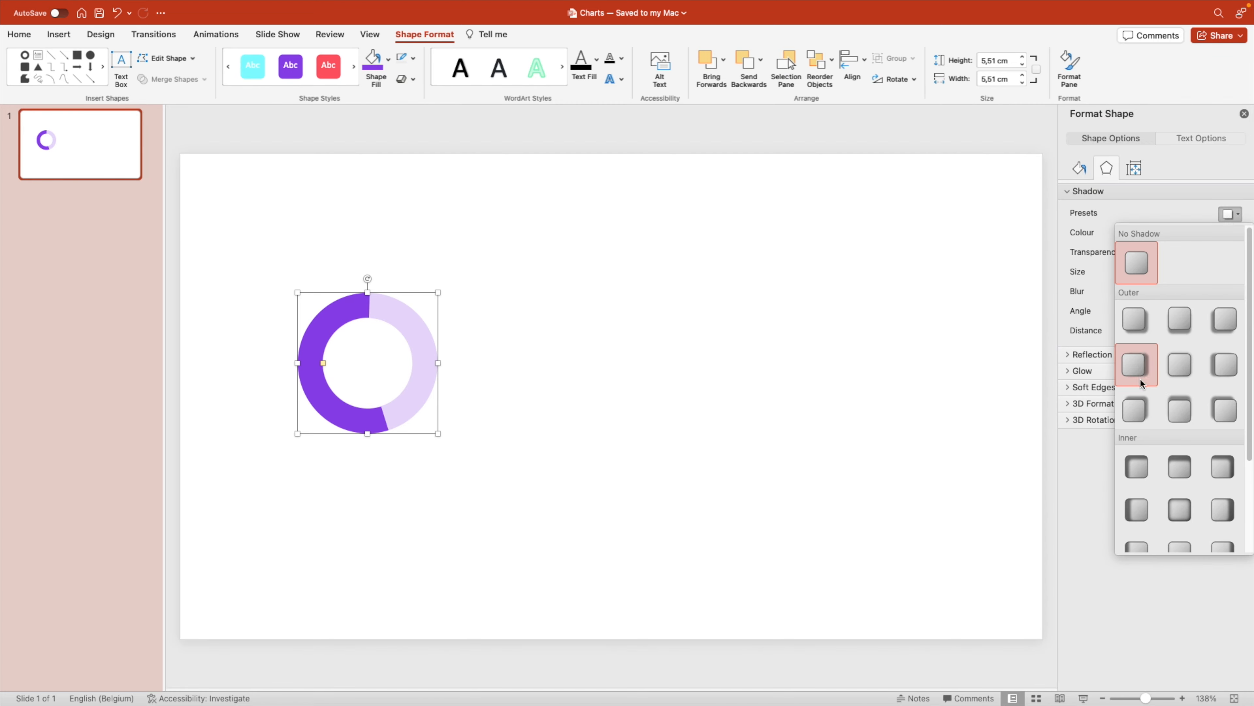
click(1136, 364)
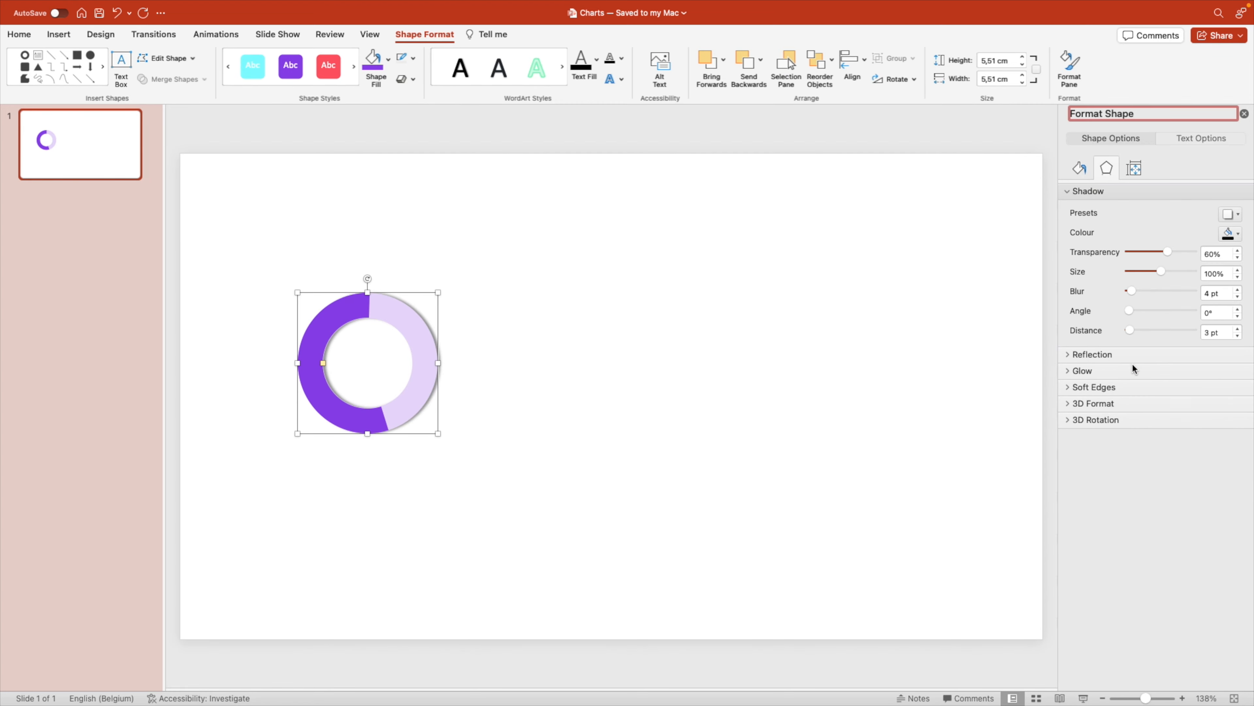
drag(1169, 251, 1182, 251)
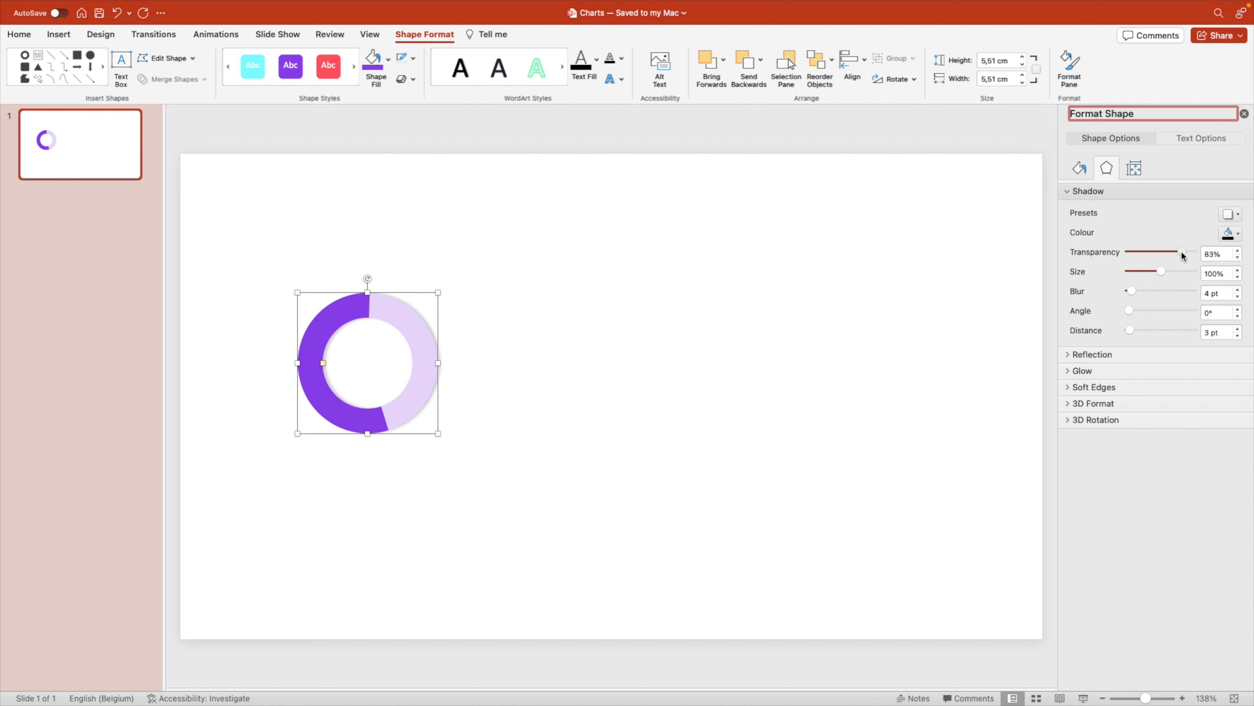